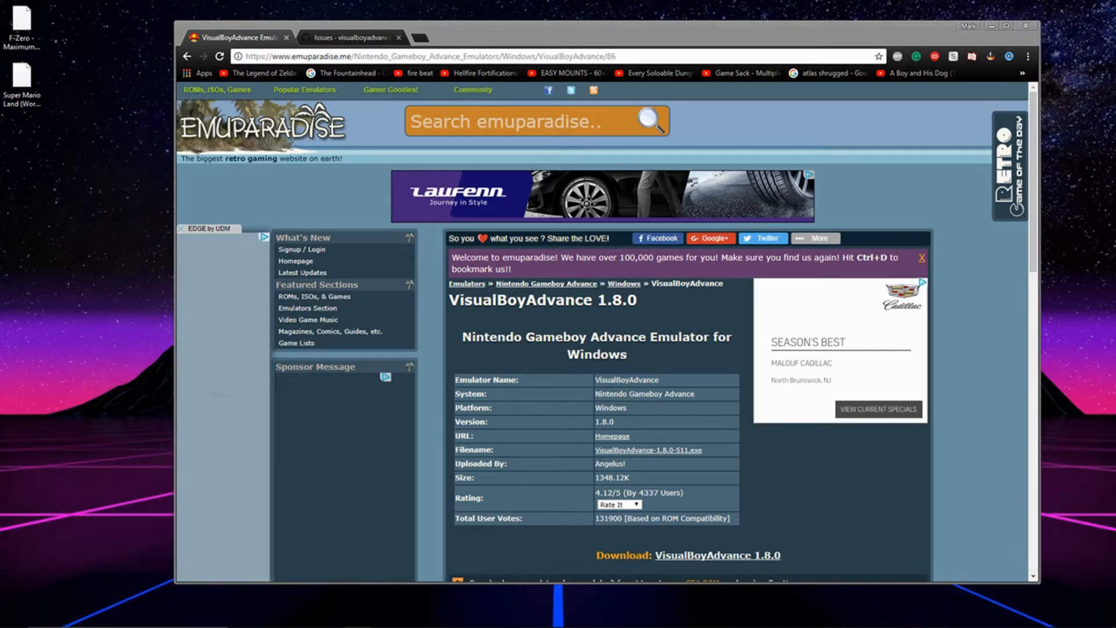
mouse_move(710, 299)
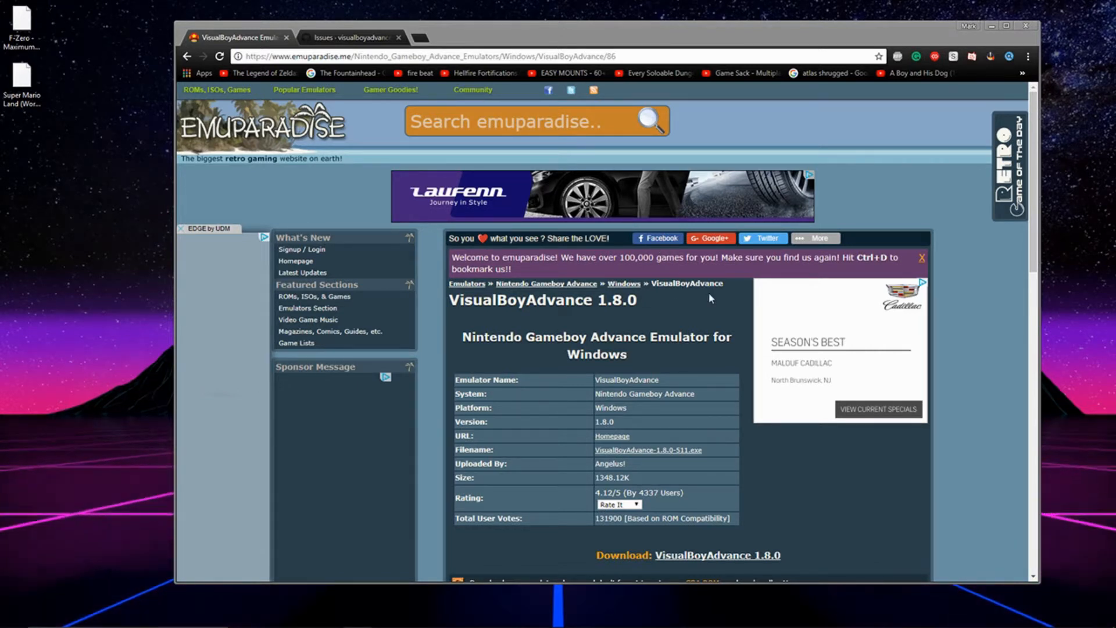
Download VisualBoyAdvance-1.8.0-511.exe into a new desktop folder and launch it.
scroll("down", 3)
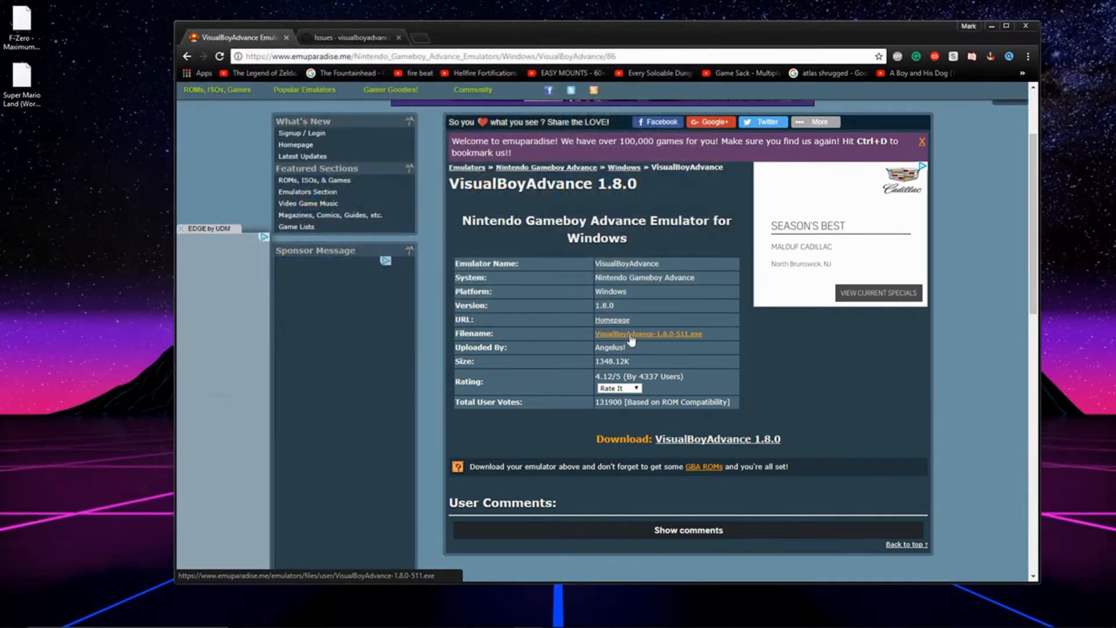
left_click(649, 333)
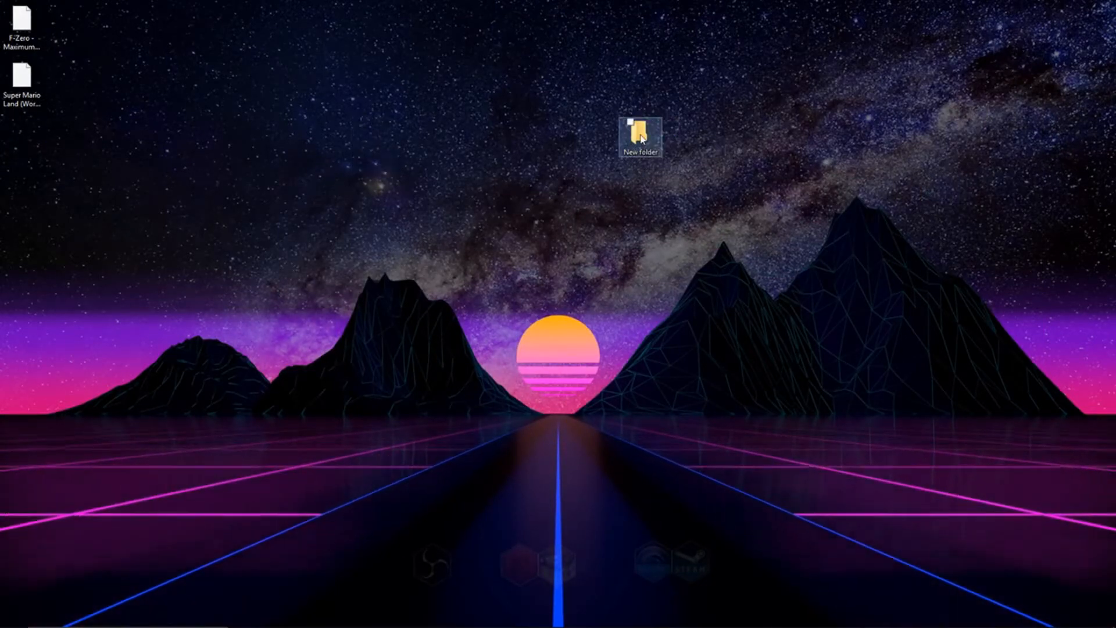
left_click(640, 134)
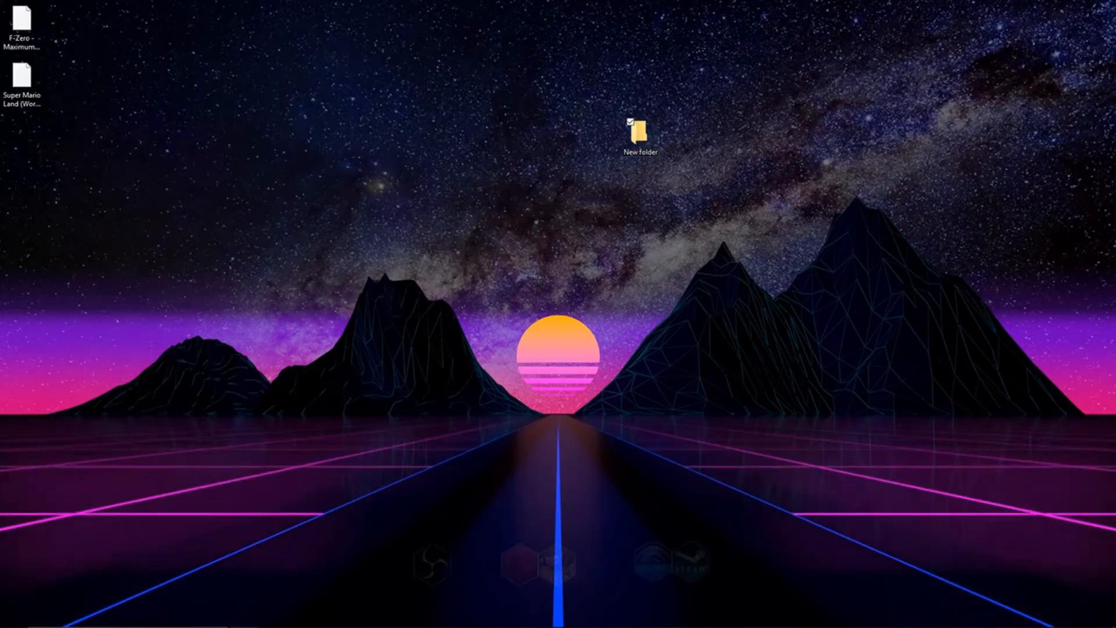
double_click(640, 130)
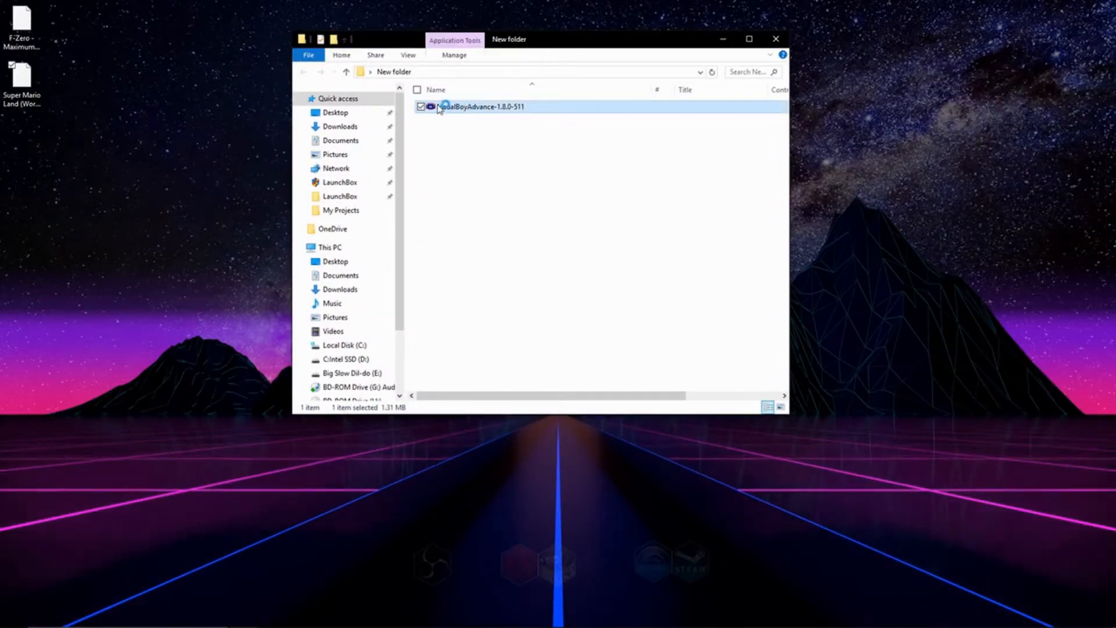
double_click(477, 107)
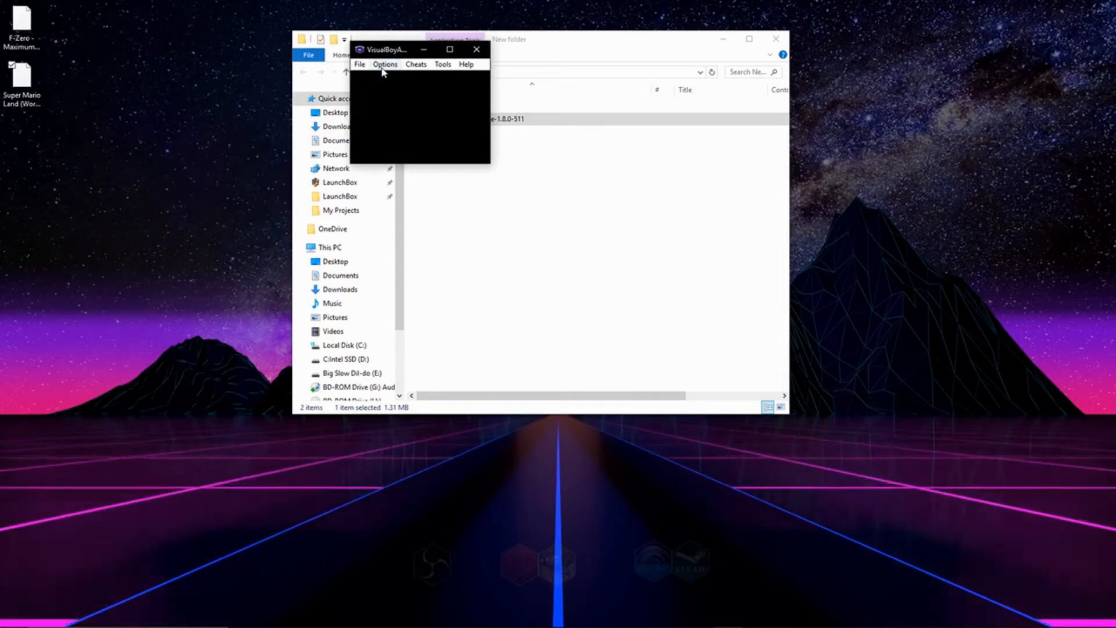
mouse_move(390, 72)
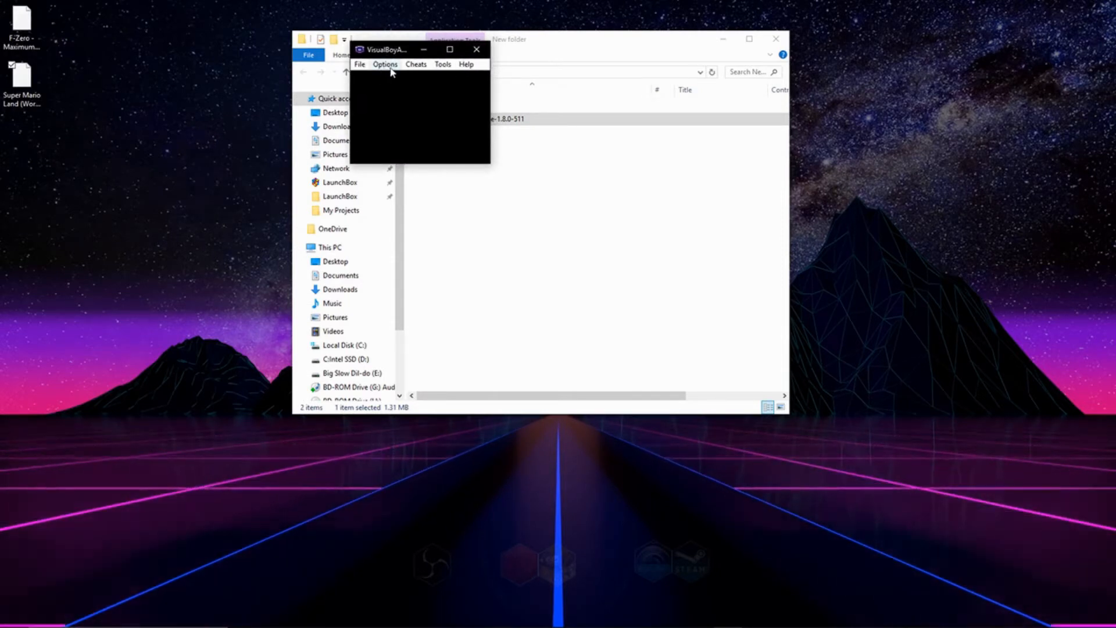
Assign controller inputs to all joypad directions and buttons, Up first, and save with OK.
left_click(384, 64)
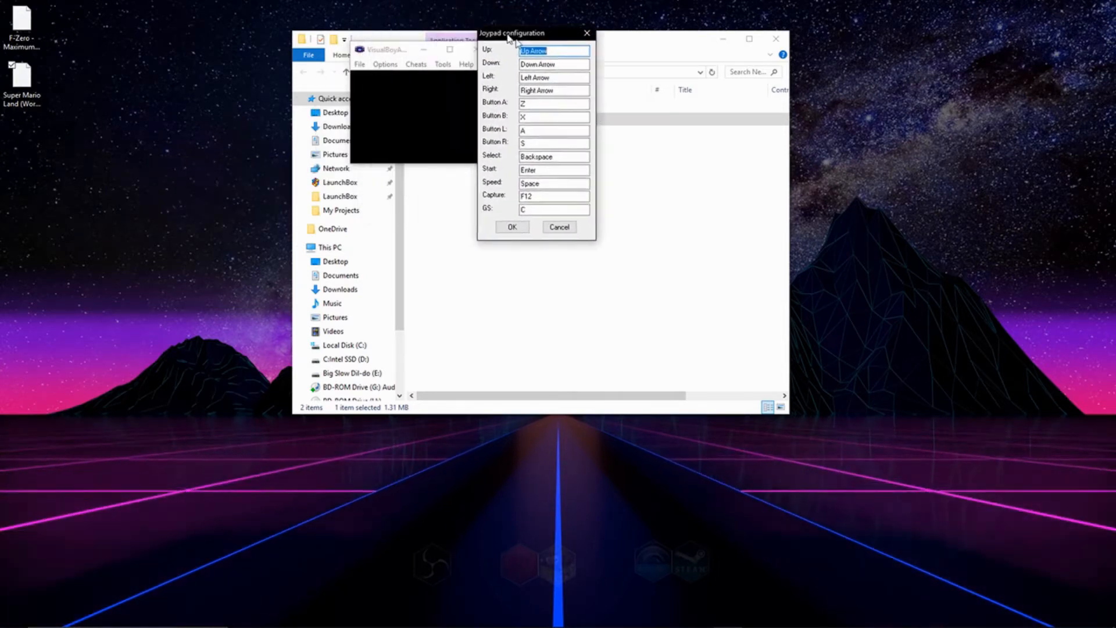
left_click_drag(512, 33, 572, 59)
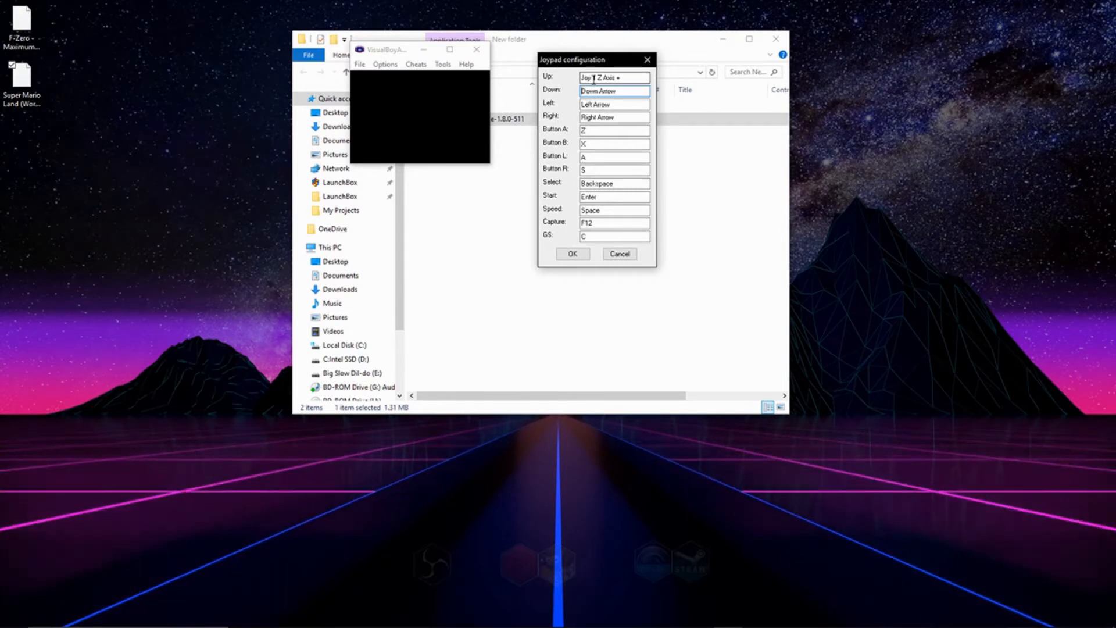
left_click(613, 77)
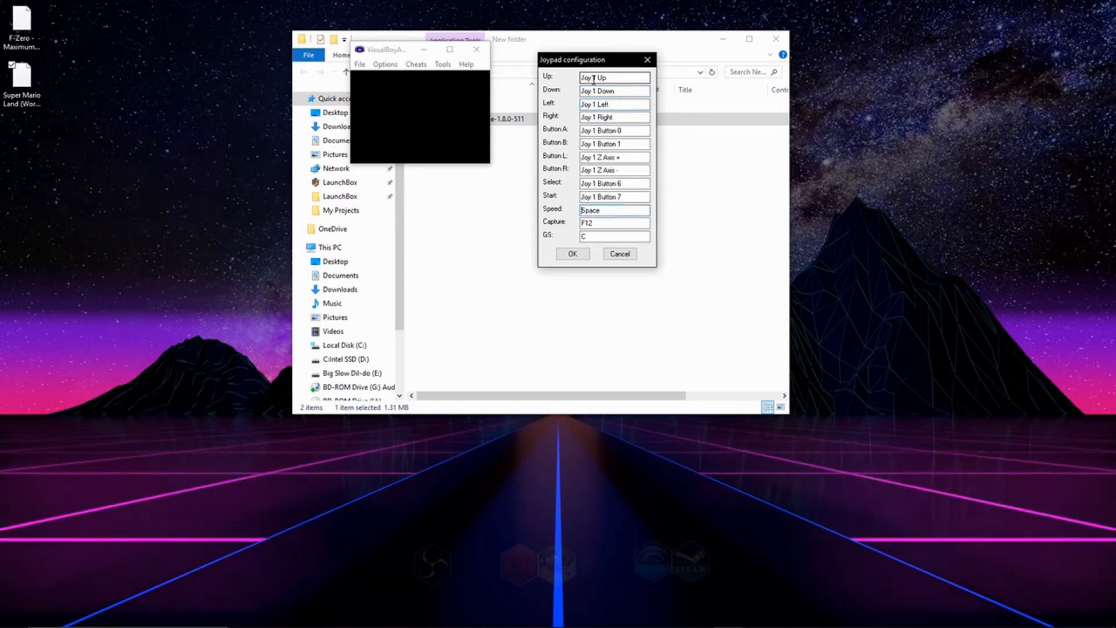
left_click(613, 210)
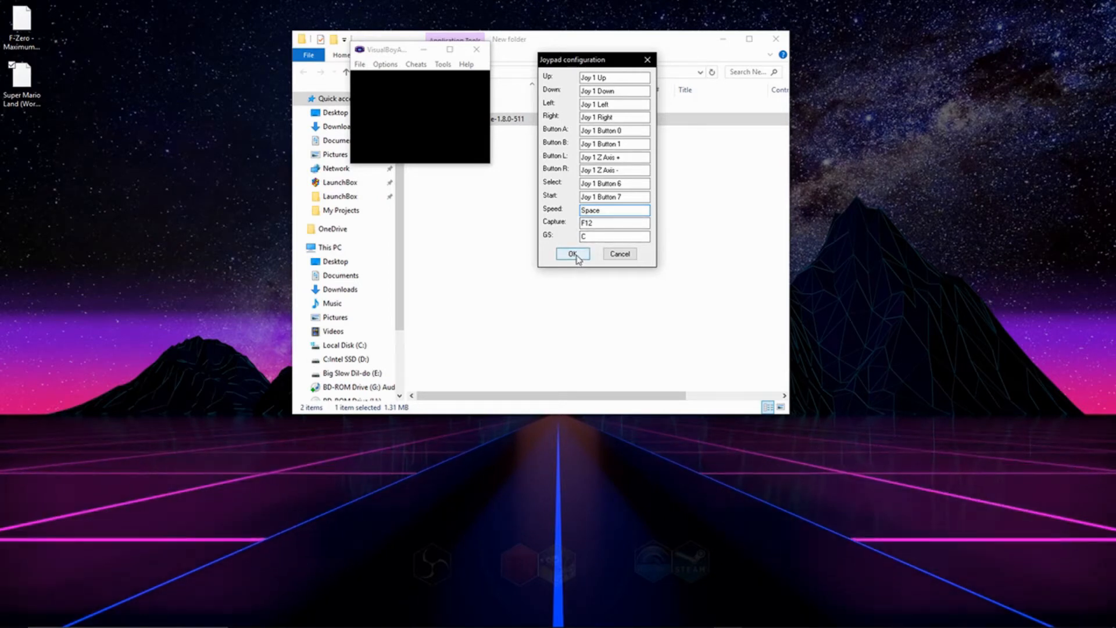
left_click(572, 254)
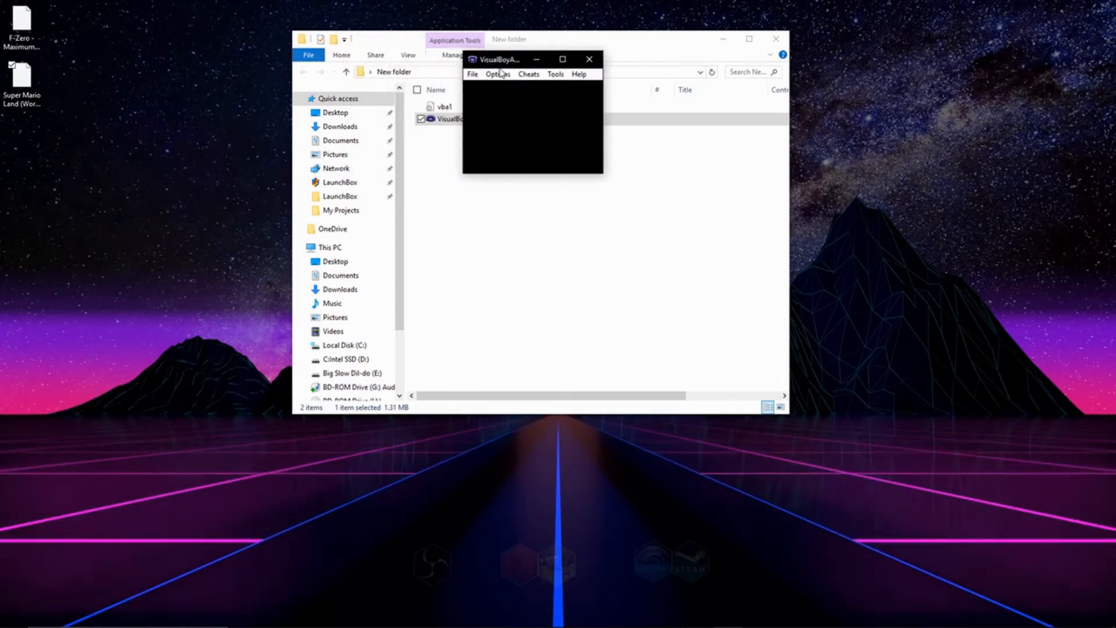
Choose a larger window size under Options > Video.
left_click(498, 74)
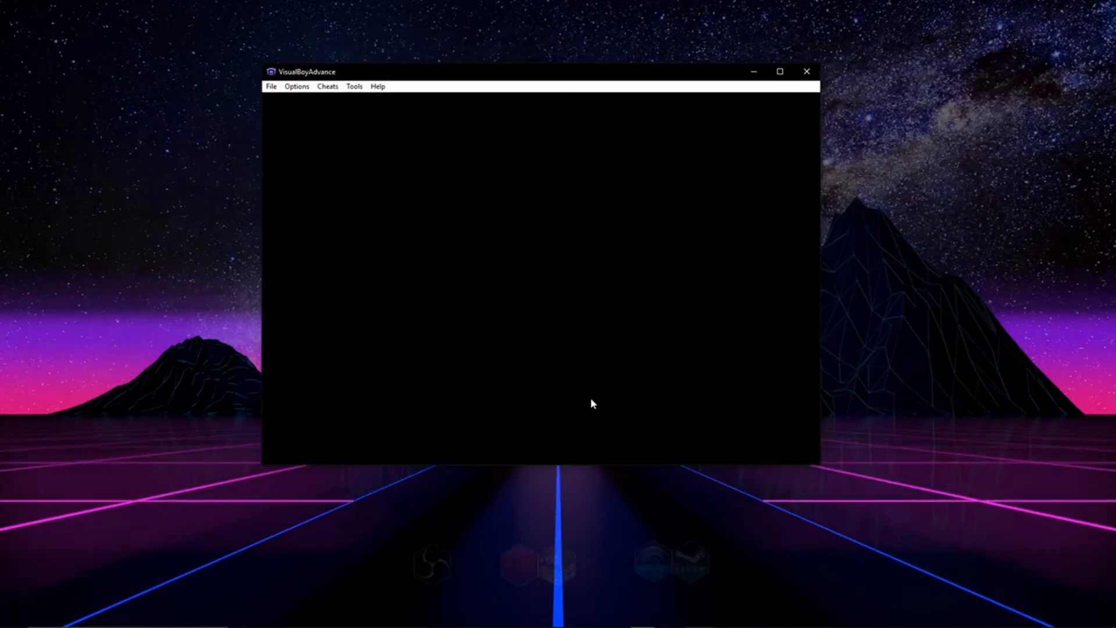
Open the Options > Filter list showing Super Eagle, 2xSaI and other filters.
left_click(296, 86)
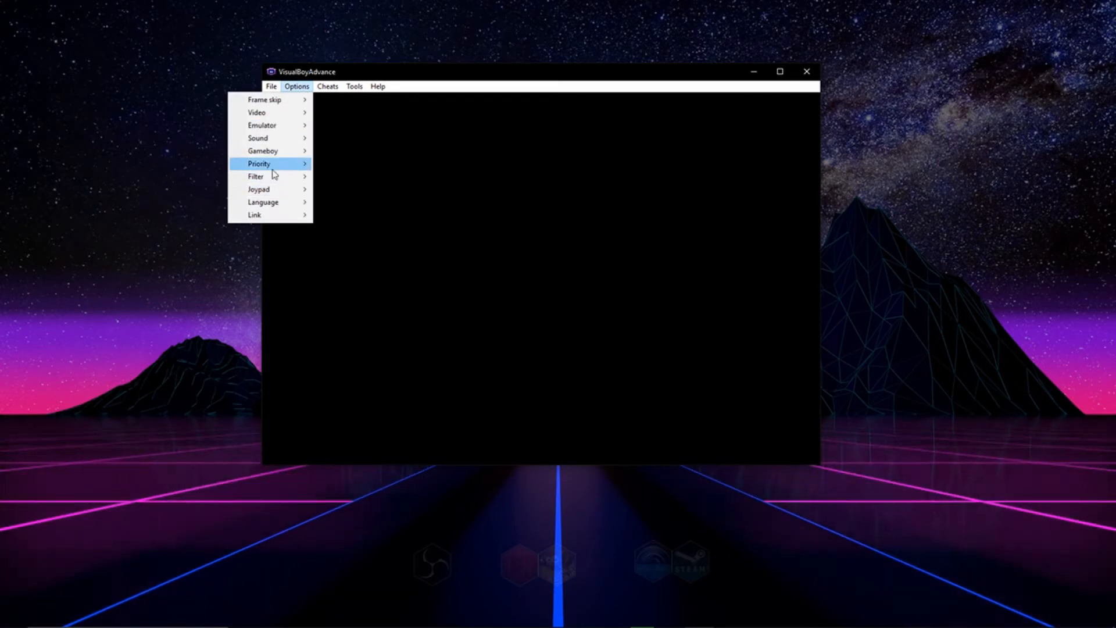
left_click(255, 176)
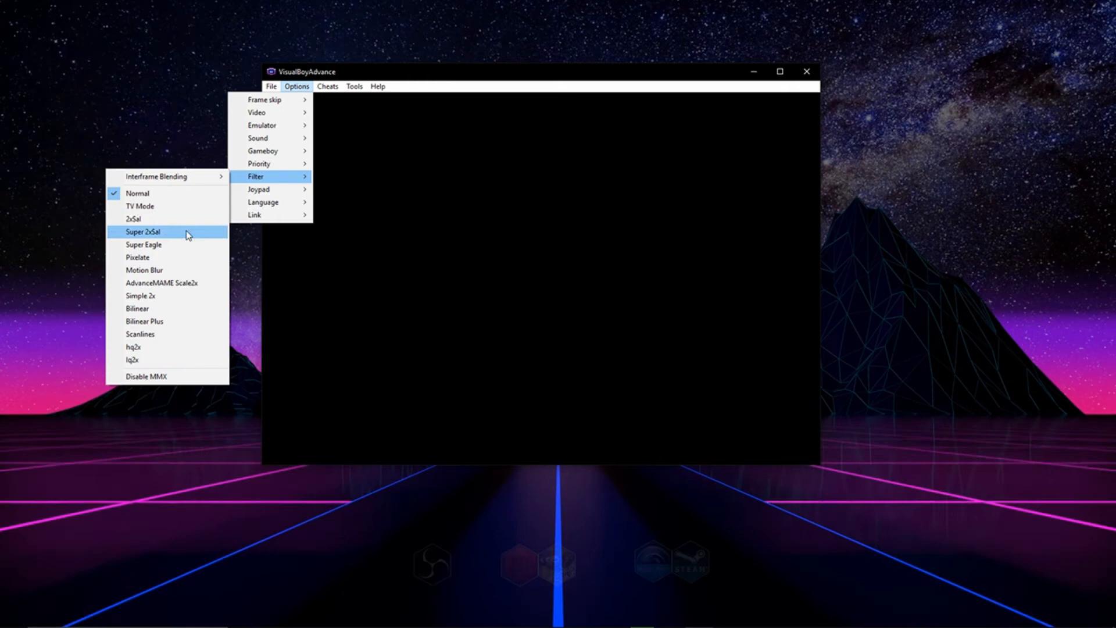
mouse_move(180, 218)
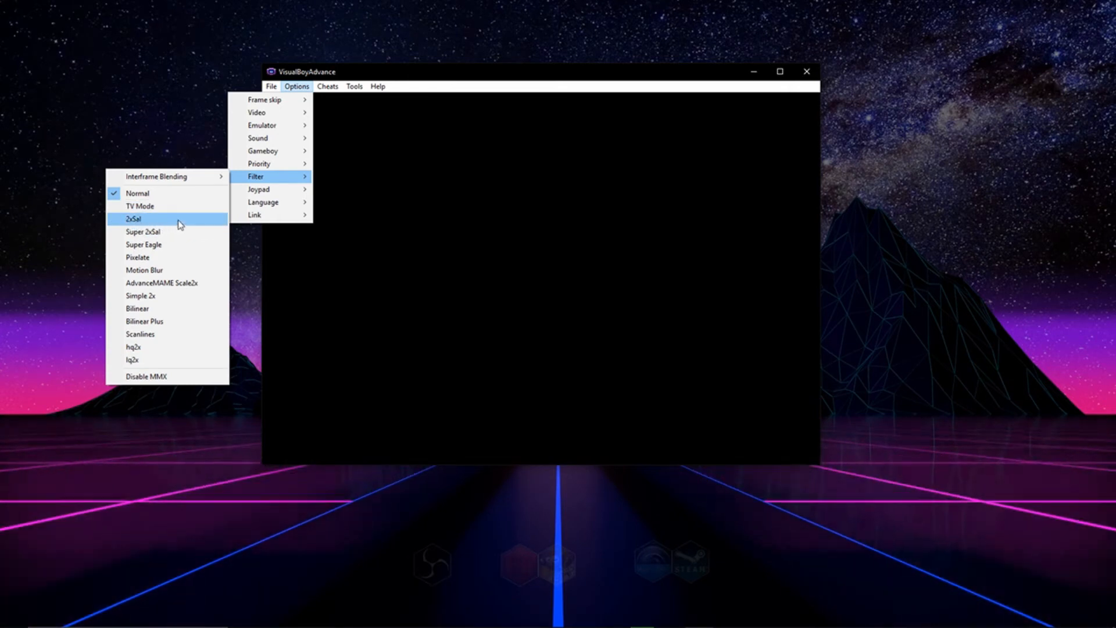
mouse_move(142, 244)
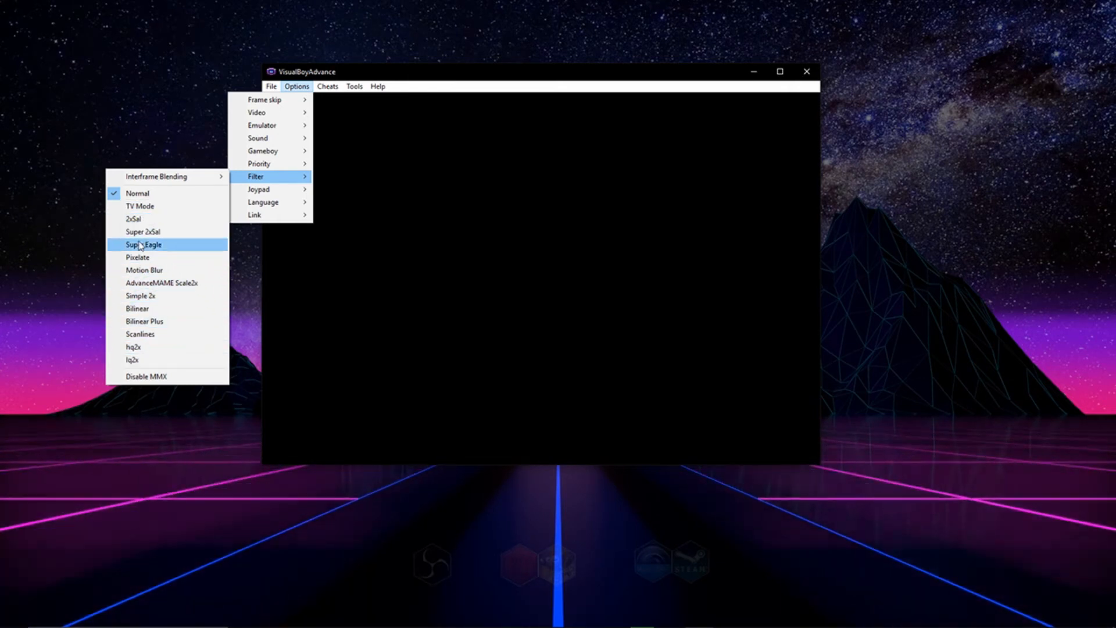
mouse_move(166, 282)
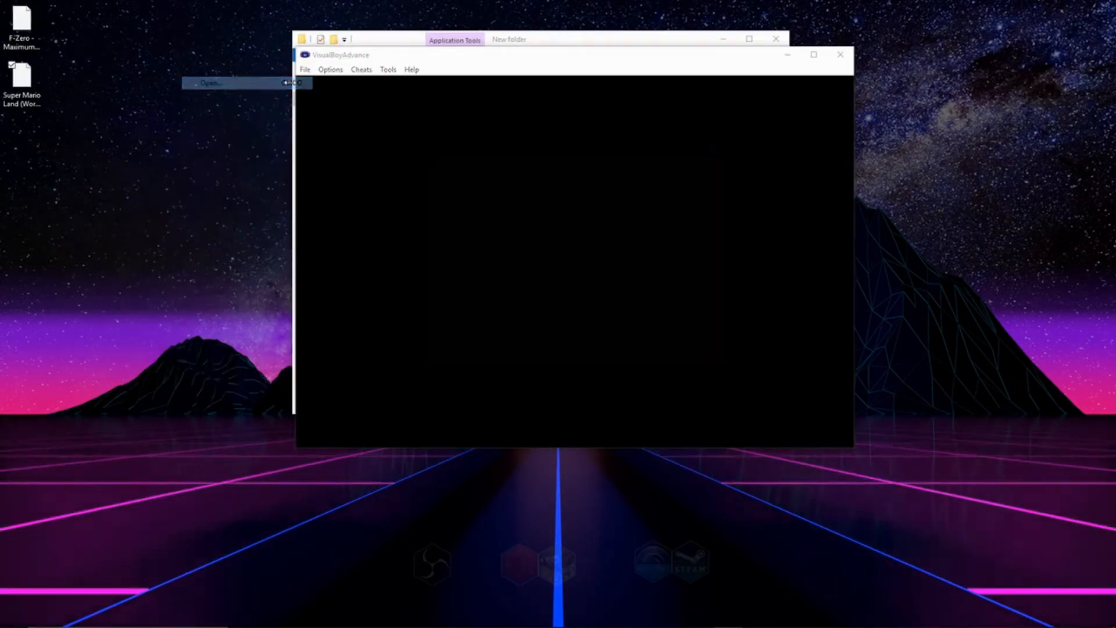
Open the Select ROM dialog via File > Open and browse to the Desktop.
left_click(211, 82)
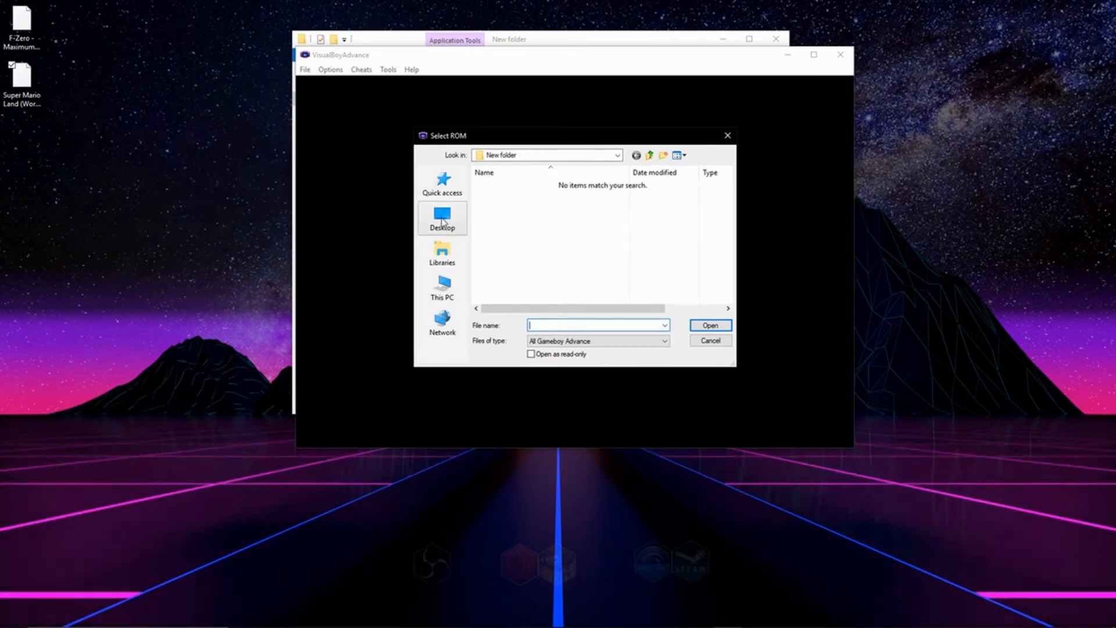
left_click(441, 218)
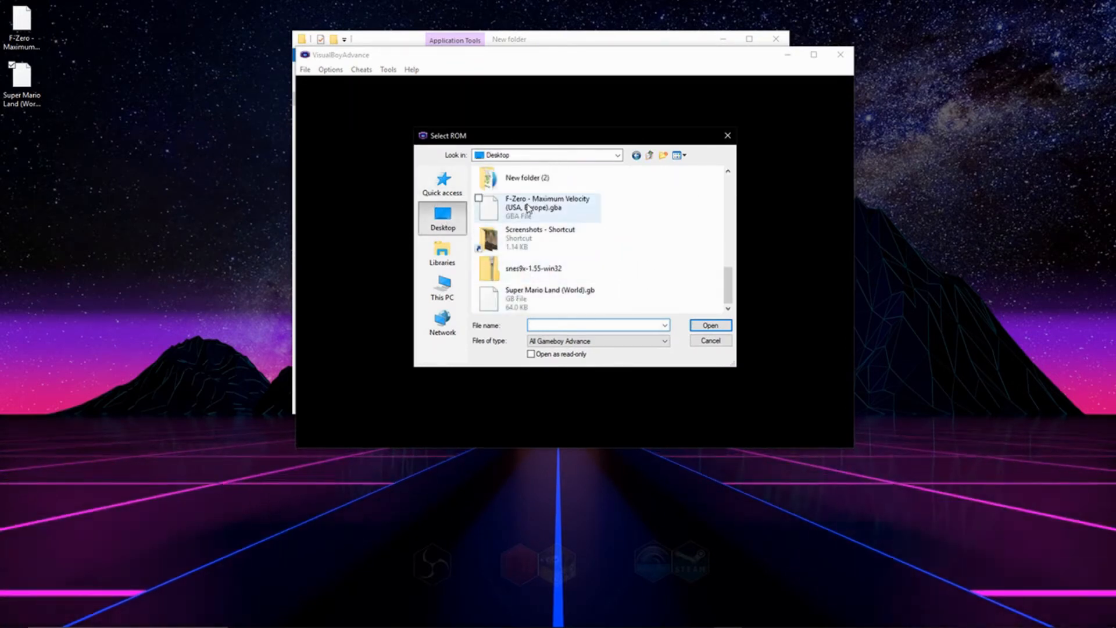